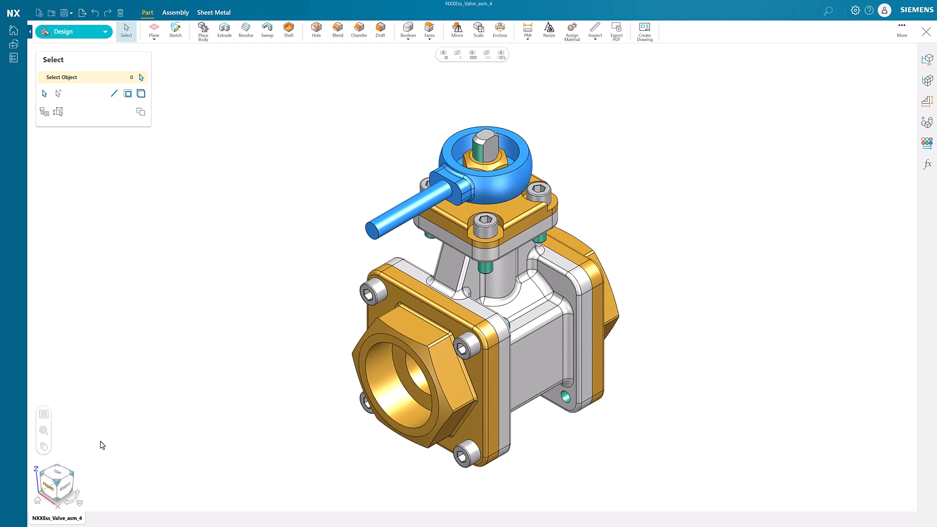
Select the valve body and switch to the assembly commands.
click(532, 328)
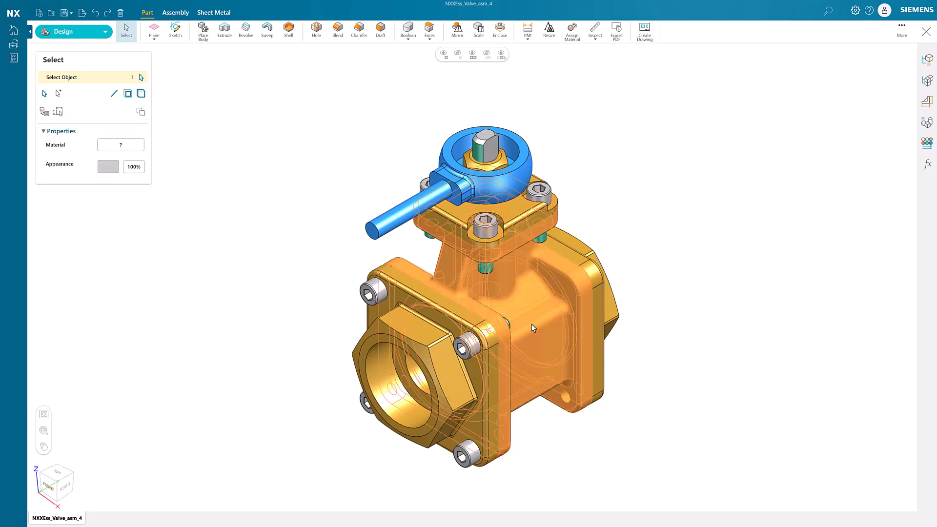
click(174, 12)
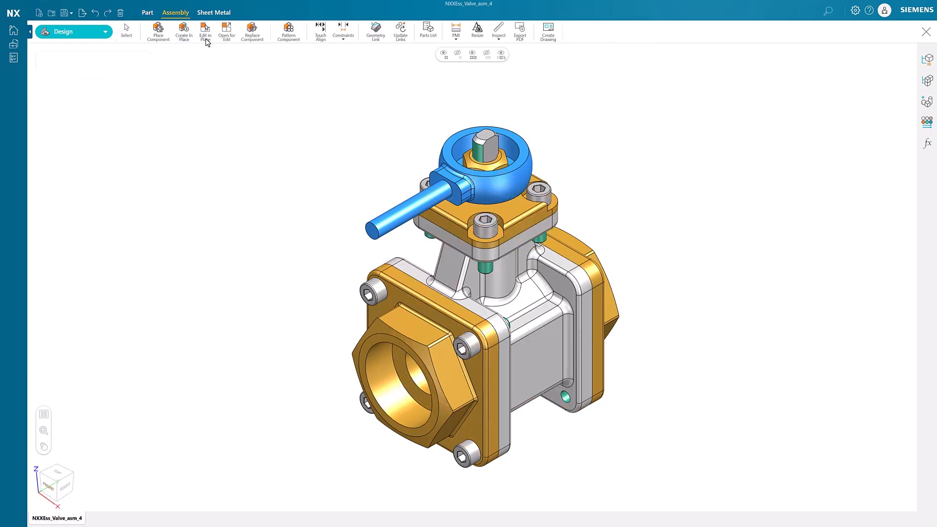
Edit the valve body in place and start a geometry link, choosing the object type.
click(205, 31)
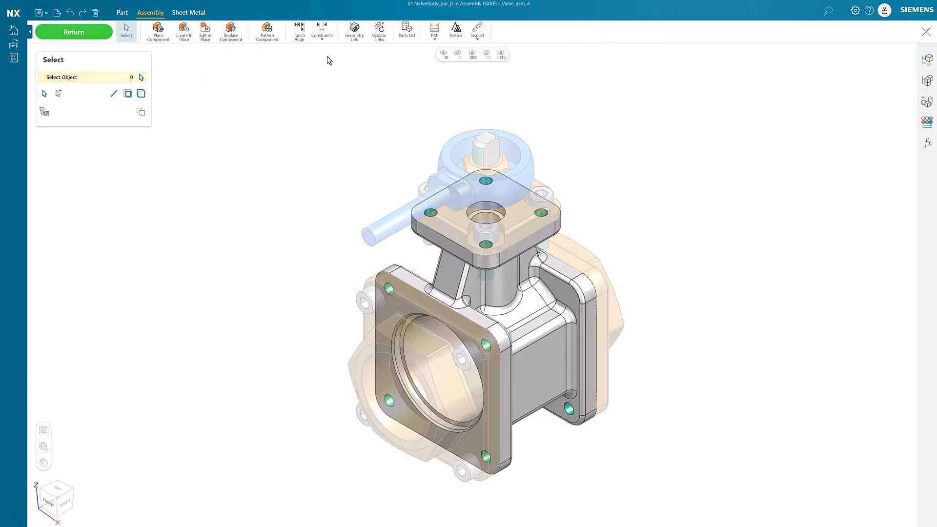
click(354, 31)
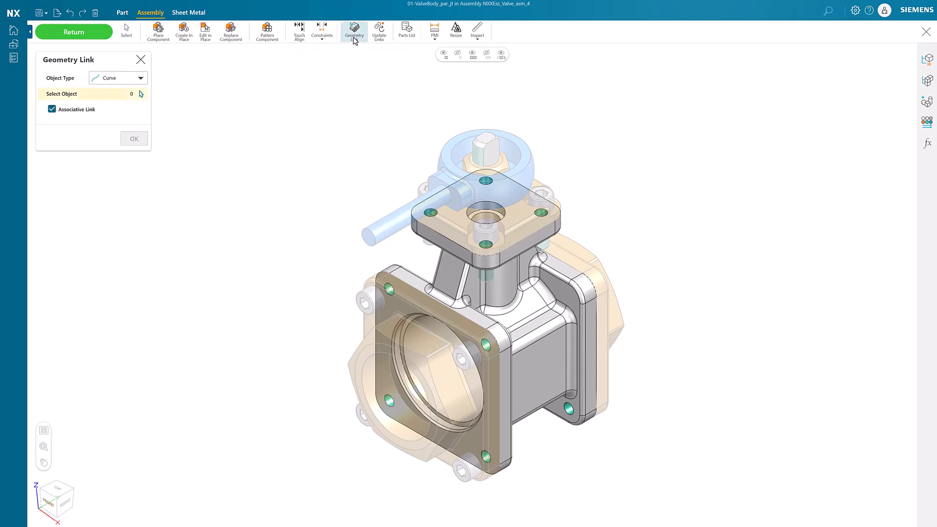
click(117, 78)
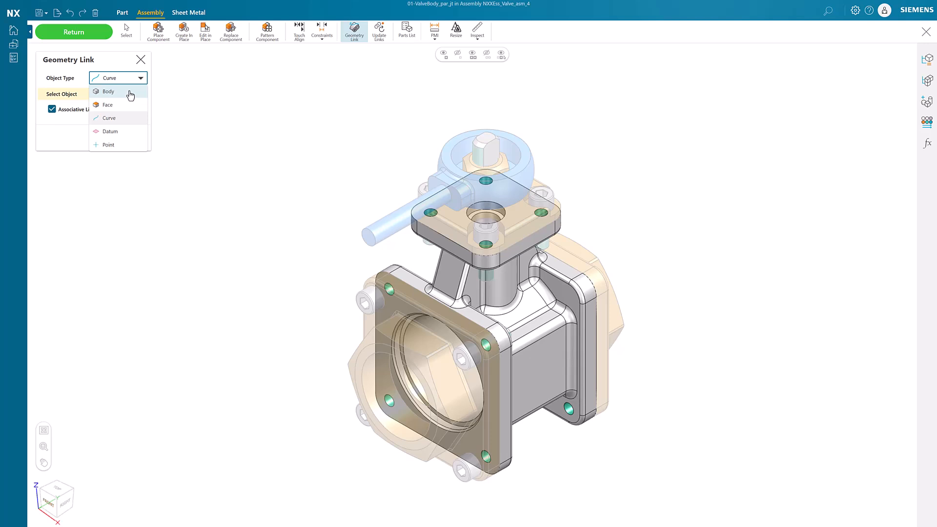
mouse_move(130, 96)
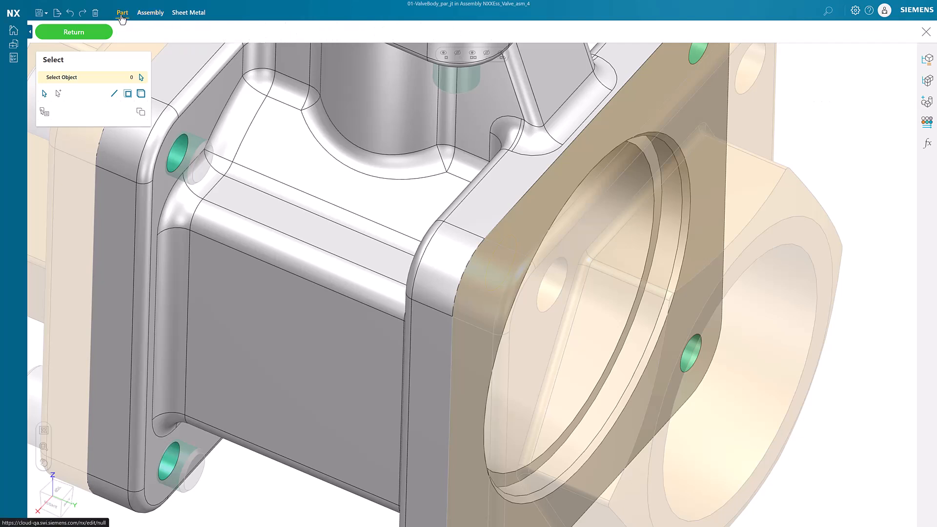
Add a 7 mm Until Next hole at the upper corner of the valve body's end flange.
click(122, 11)
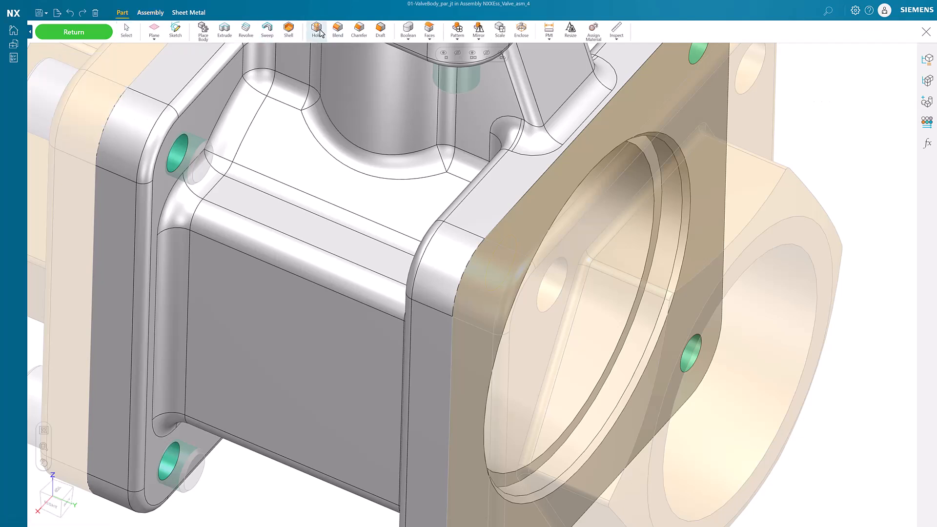
click(315, 32)
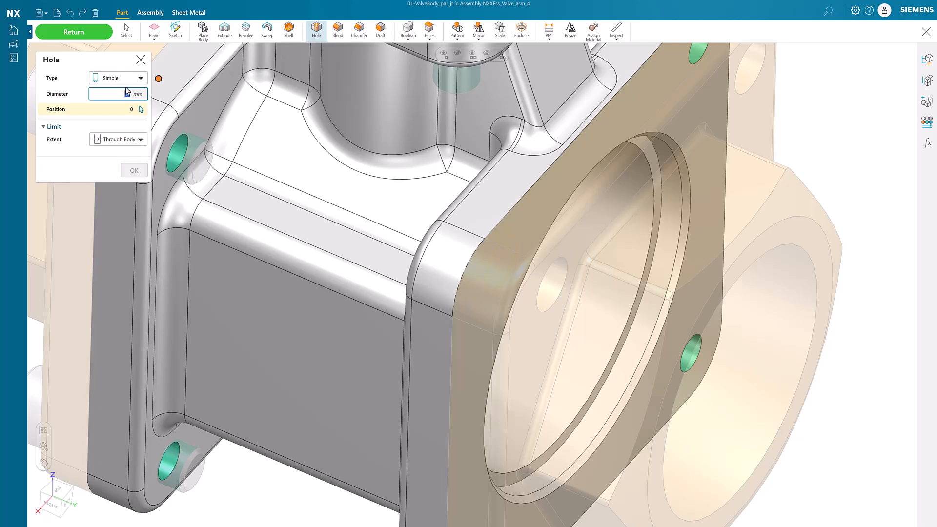
text(7)
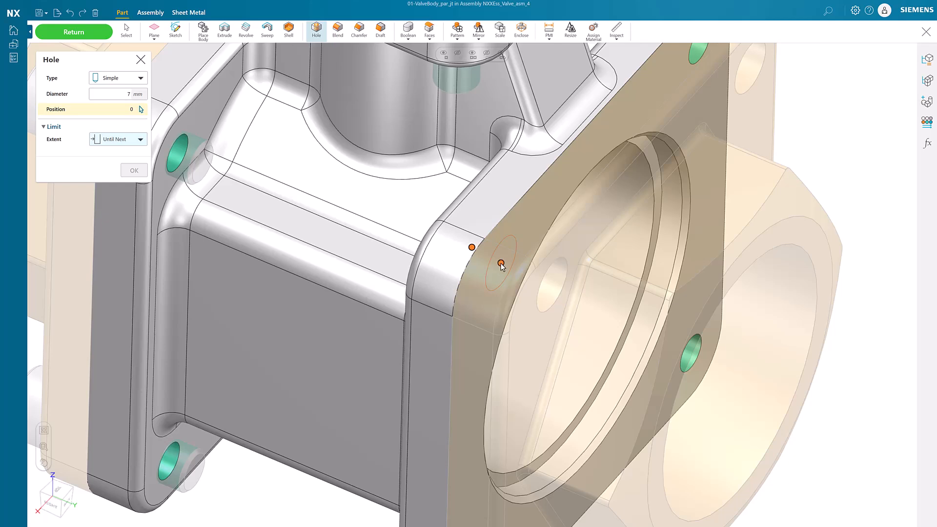
click(501, 266)
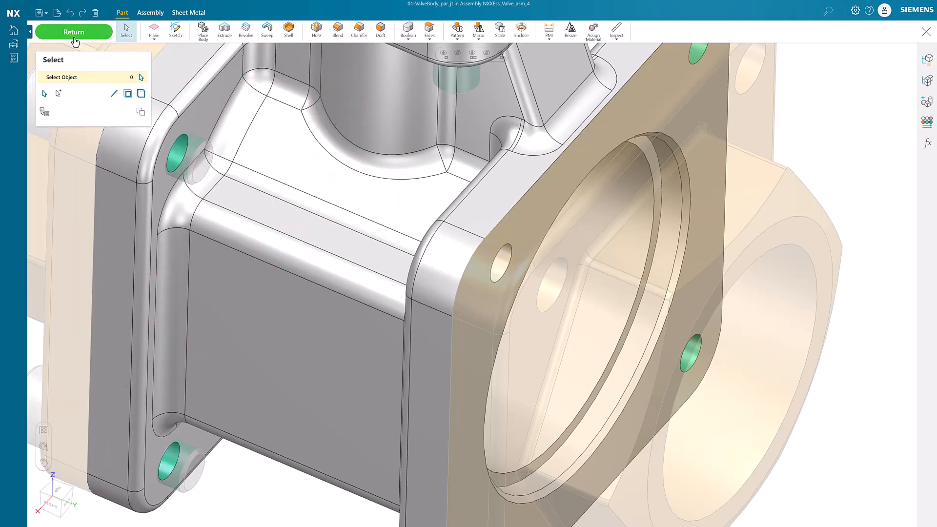
Enlarge the RT end cap's corner bolt hole in place, then return to the full assembly.
click(73, 31)
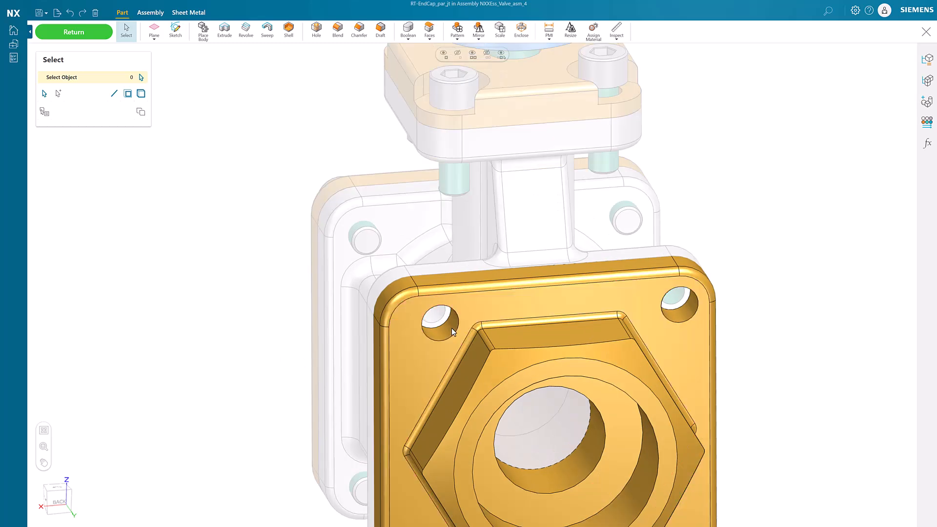
click(441, 320)
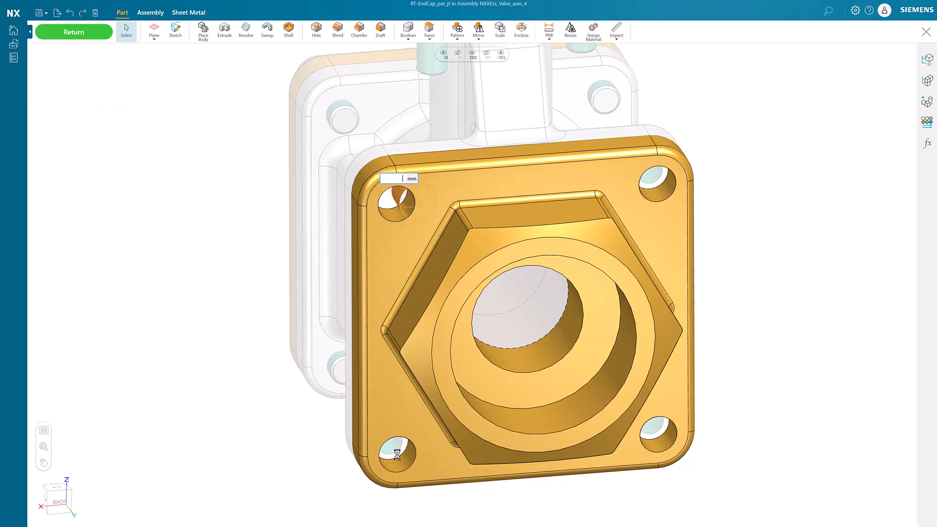
click(126, 30)
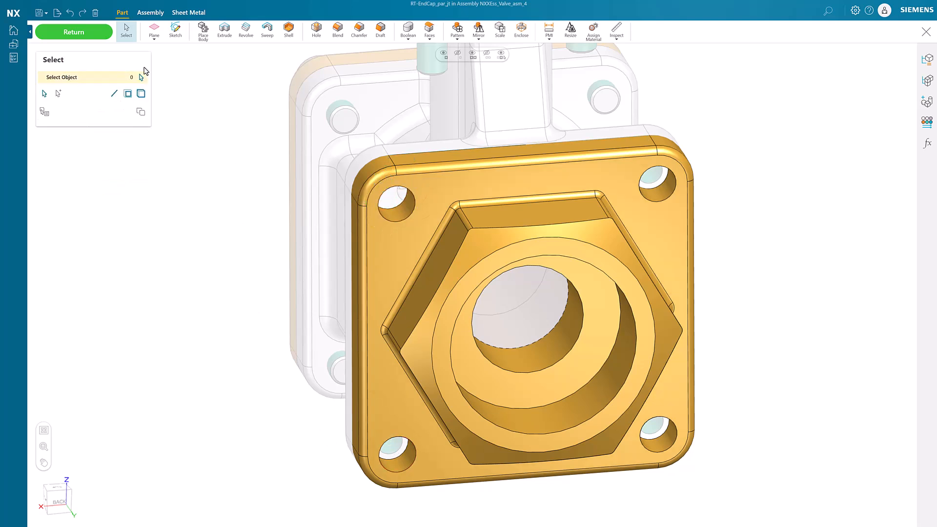
click(74, 32)
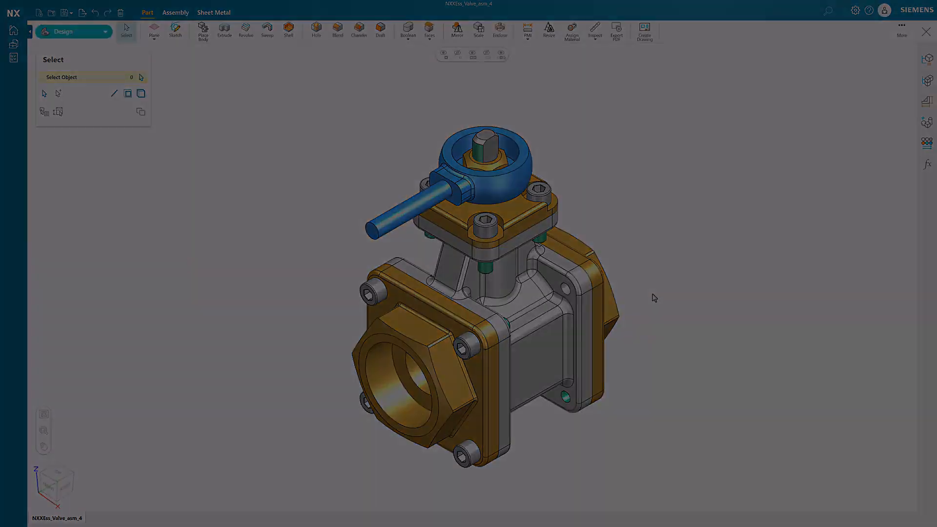
Replace the four top bolts with a library screw, maintaining relationships.
click(175, 12)
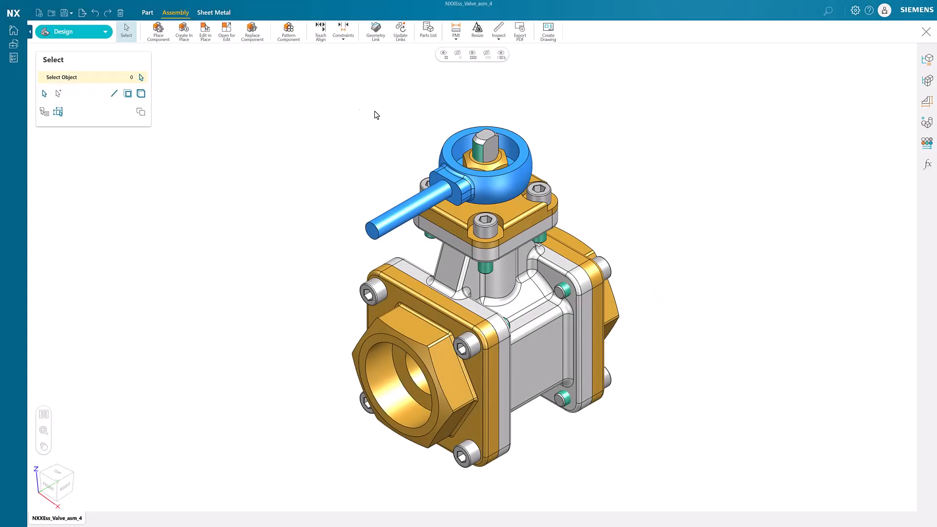
click(252, 31)
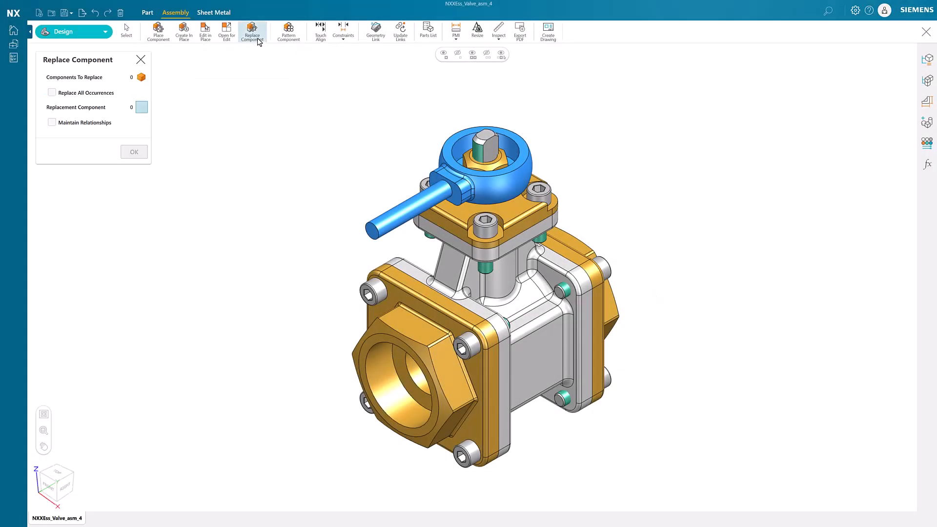
click(487, 226)
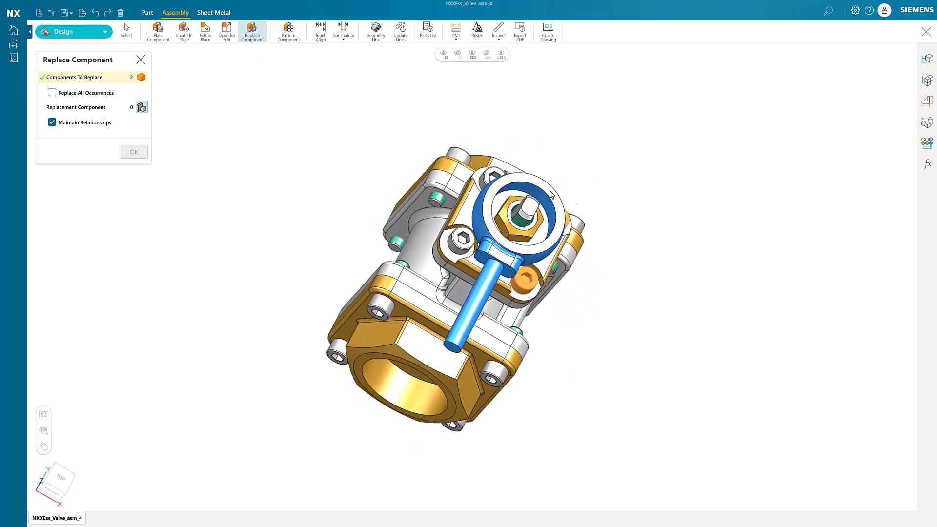
click(435, 248)
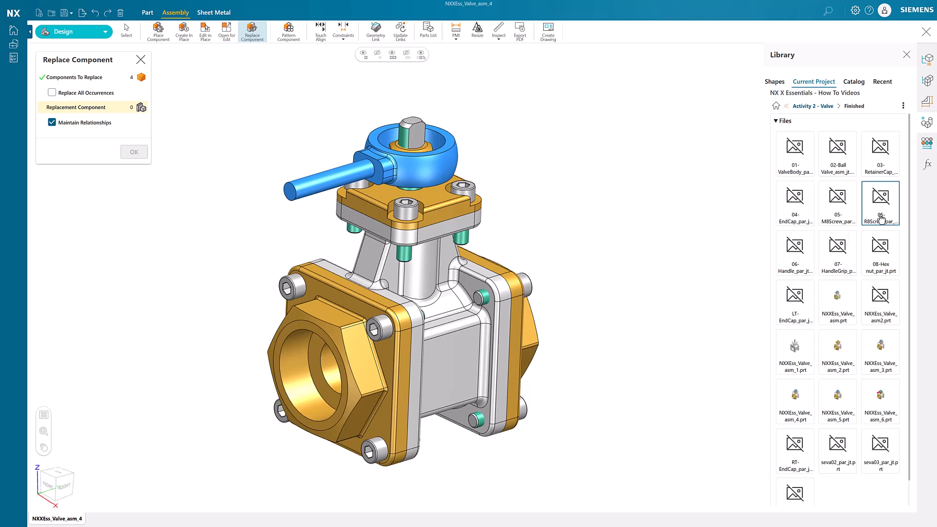
click(881, 203)
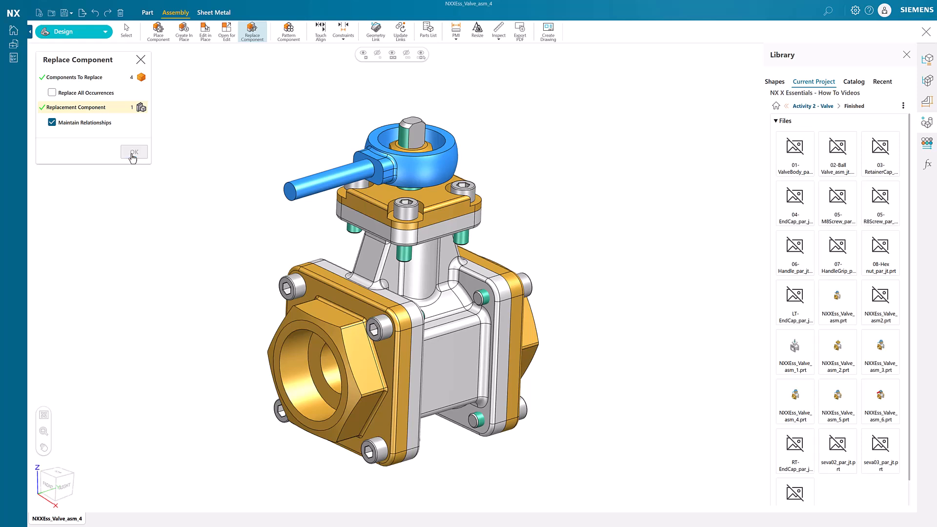
click(133, 151)
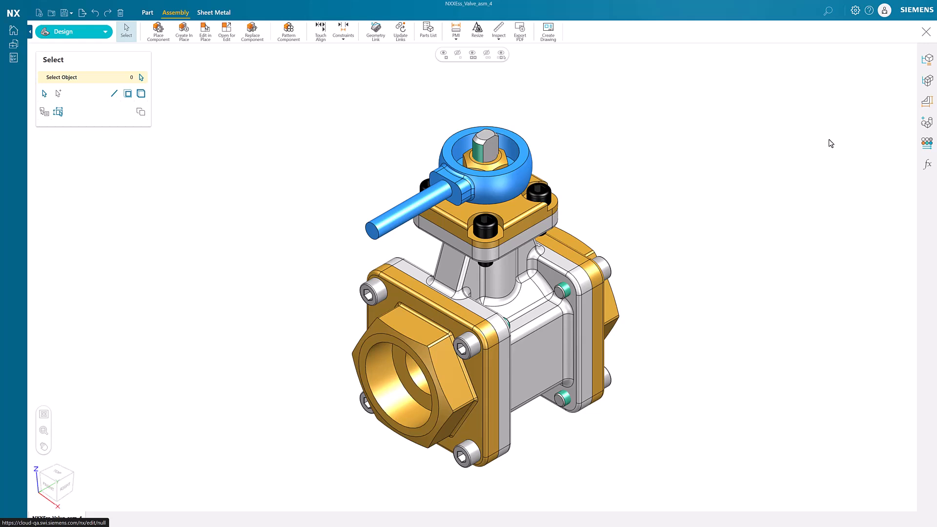
mouse_move(745, 139)
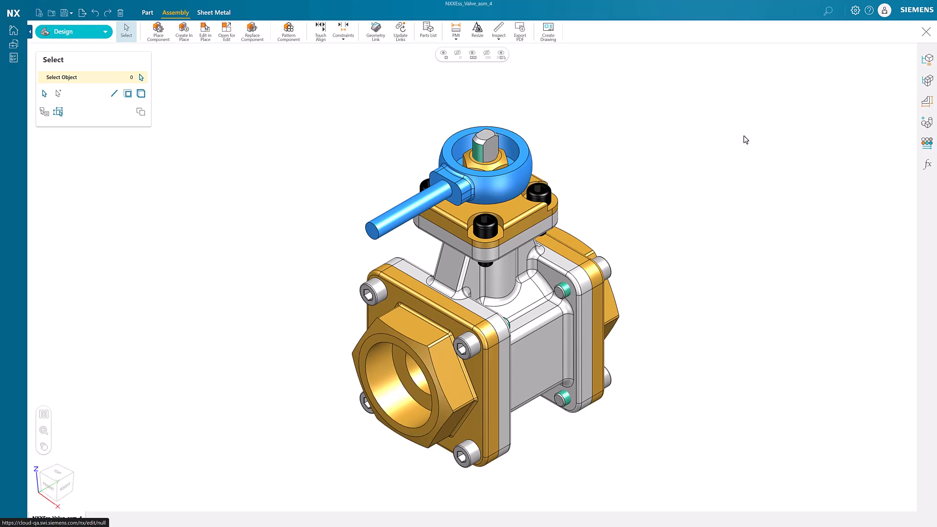
mouse_move(184, 31)
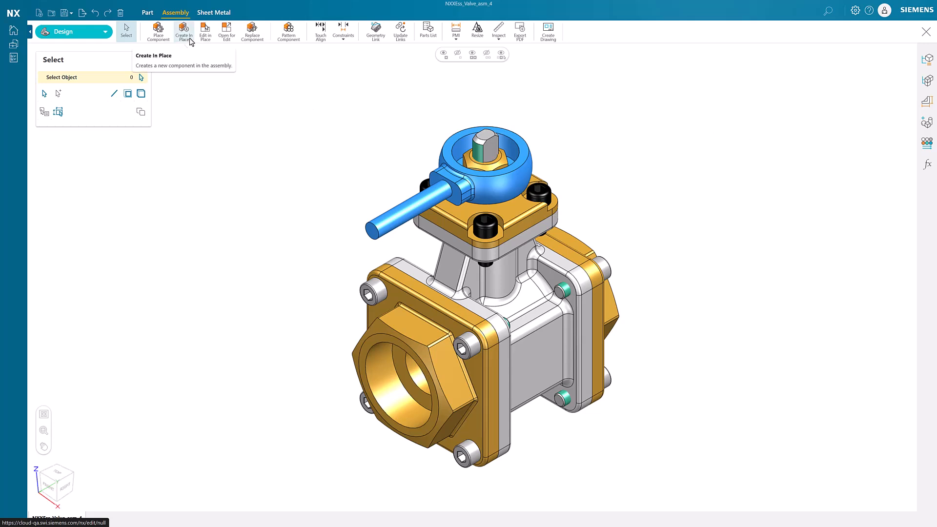
Create a new in-place component named Valve-Handle Grip as the active part.
click(185, 31)
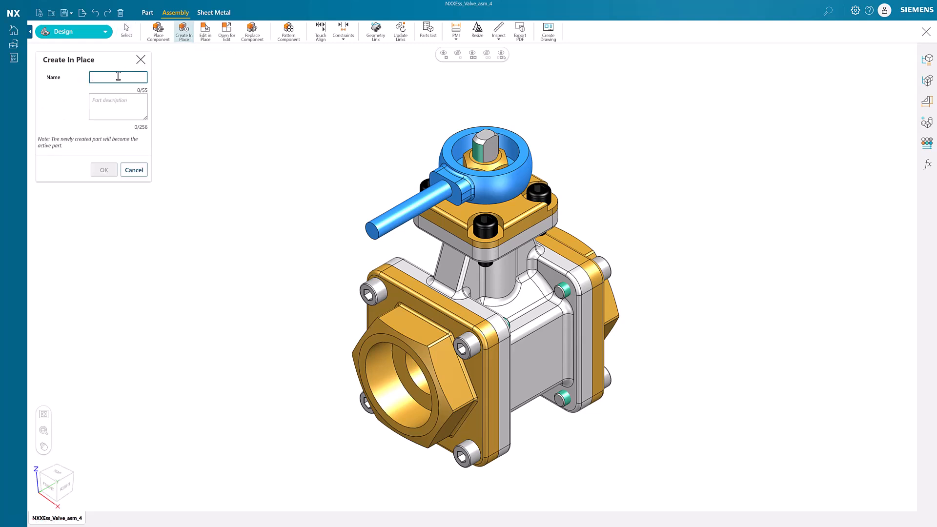
text(Valve-Handle Grip)
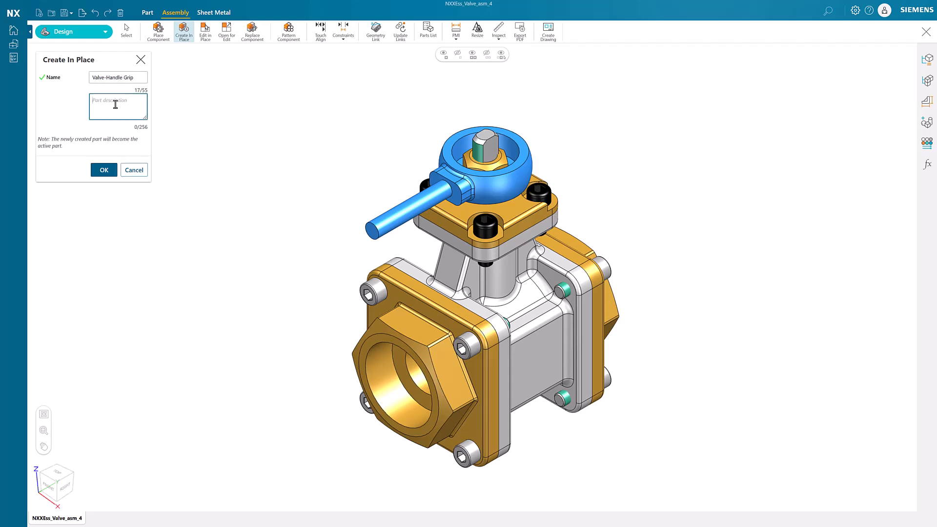
click(103, 170)
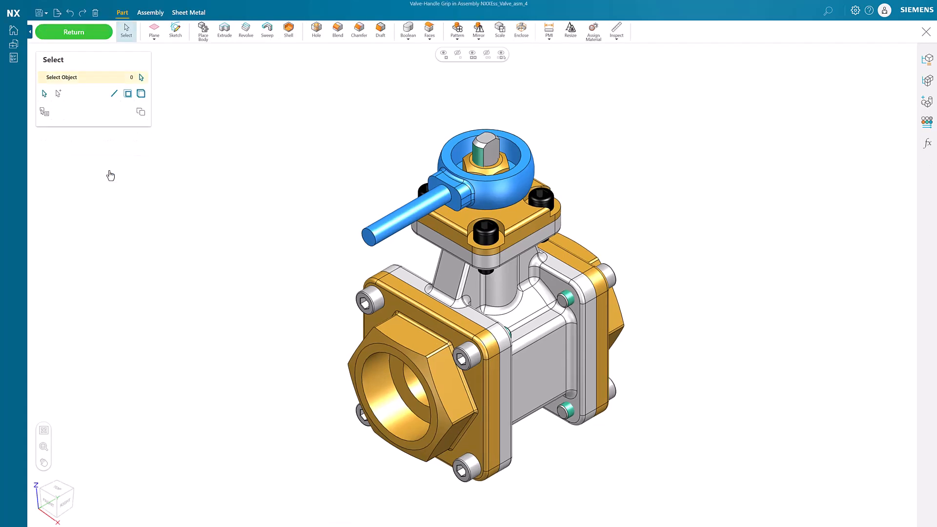
Place a library Block and resize it to lie over the existing handle bar.
click(927, 121)
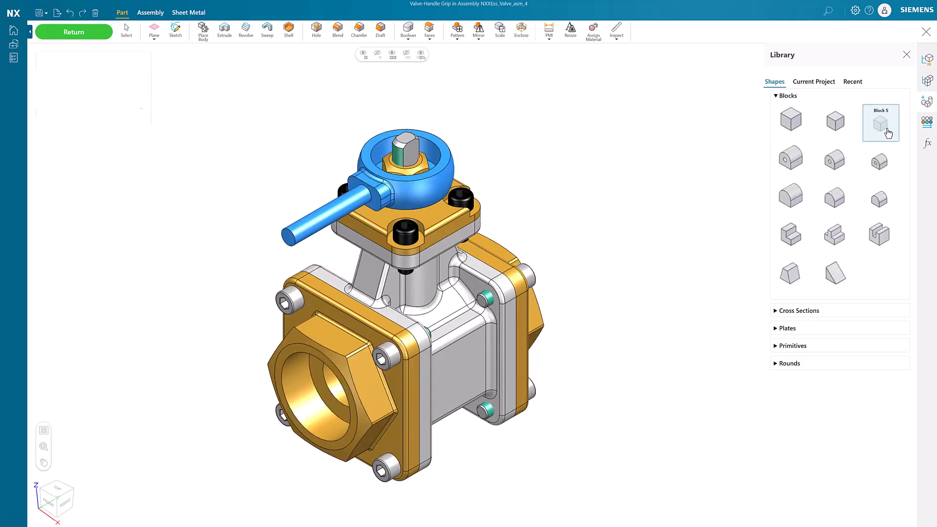
click(880, 123)
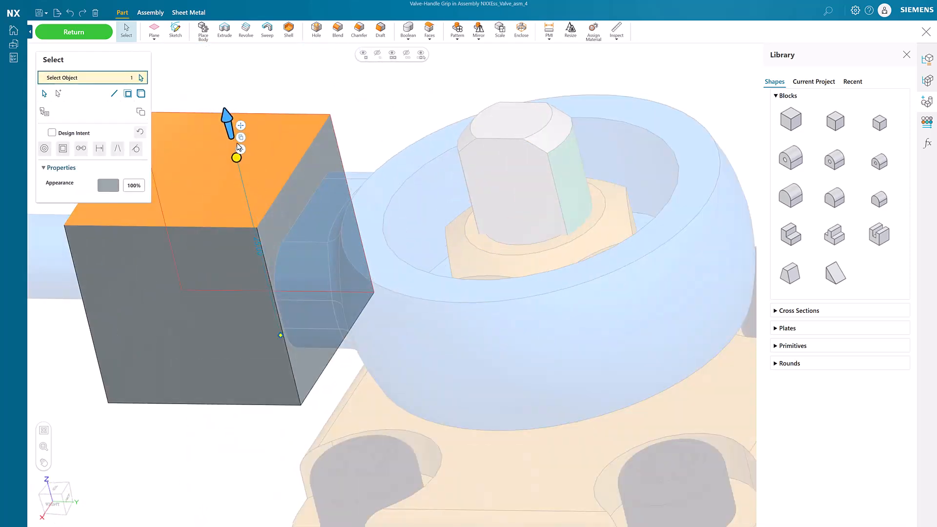
click(301, 213)
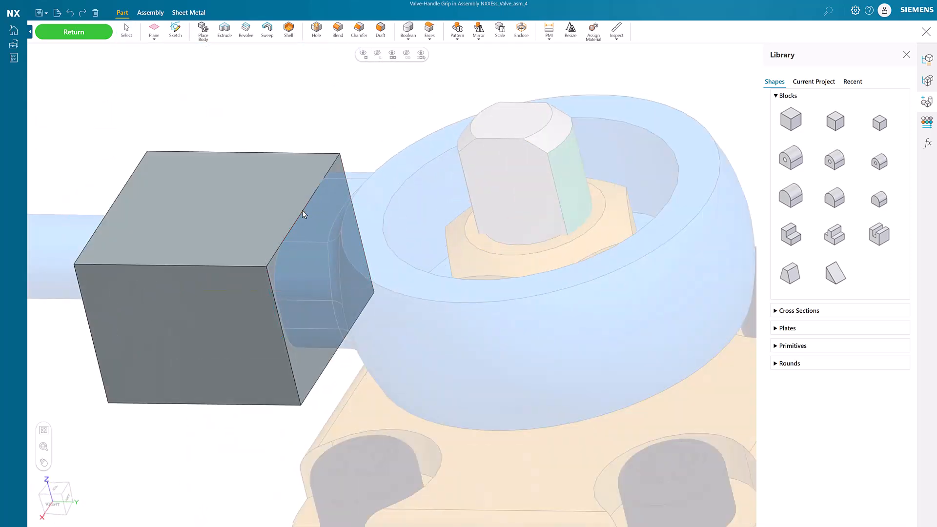
click(191, 329)
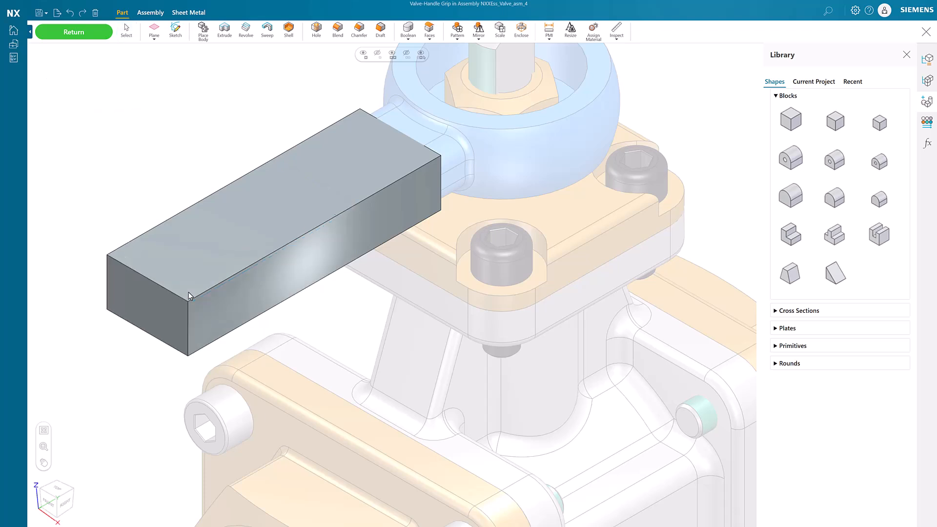
click(126, 28)
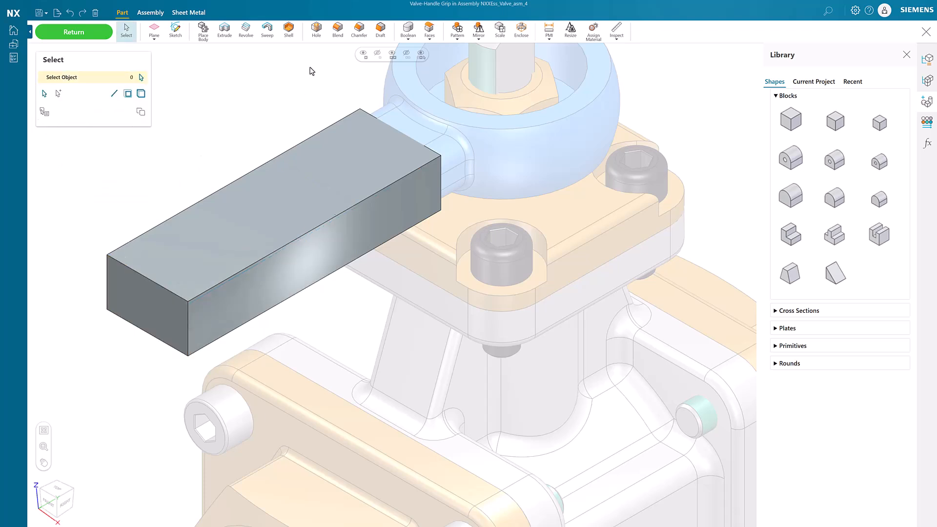
Blend the grip block's edges into a red handle grip and return to the assembly.
click(337, 31)
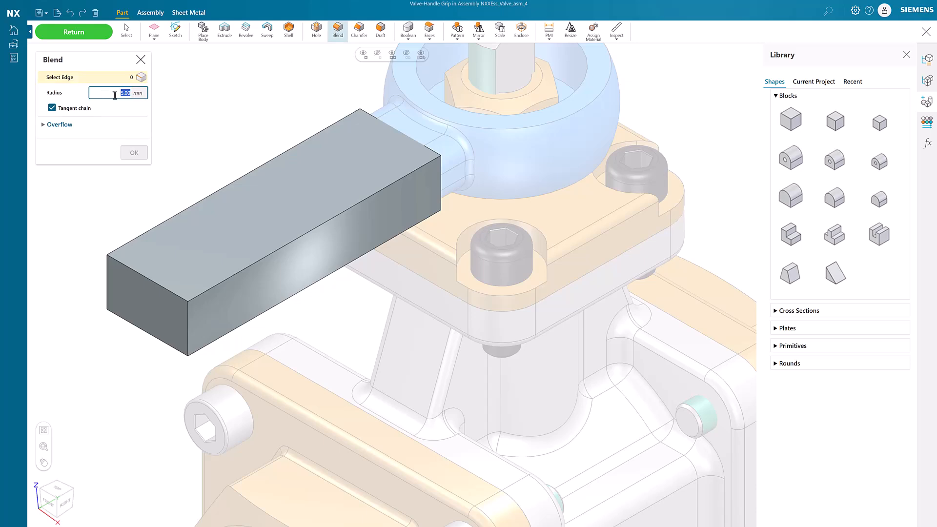
click(245, 326)
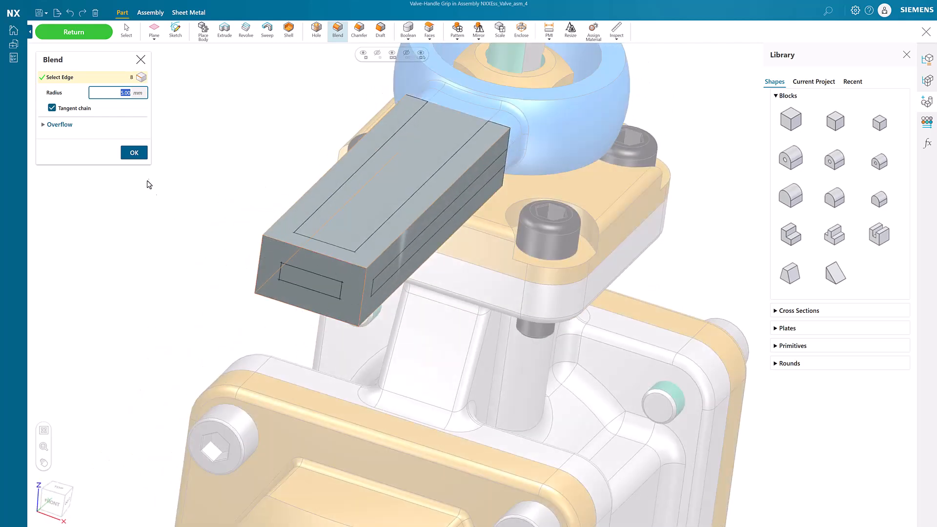
click(134, 153)
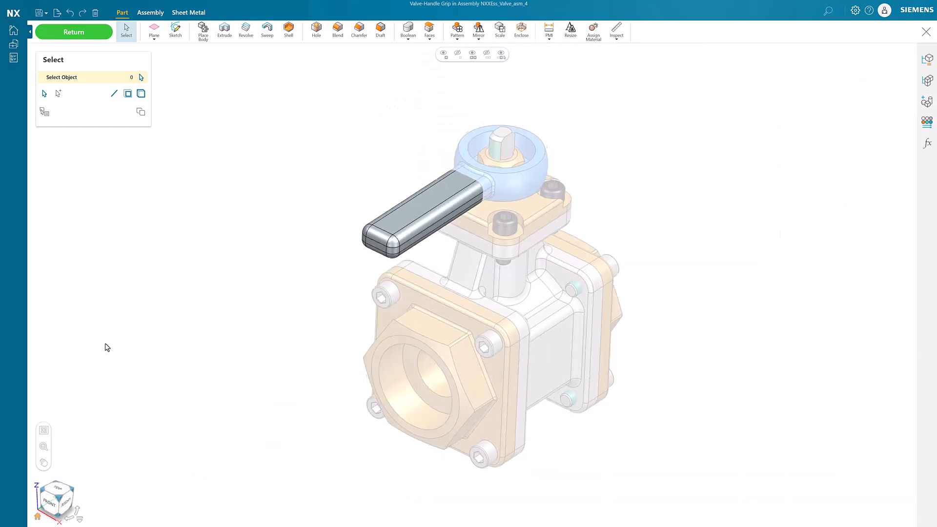
click(927, 142)
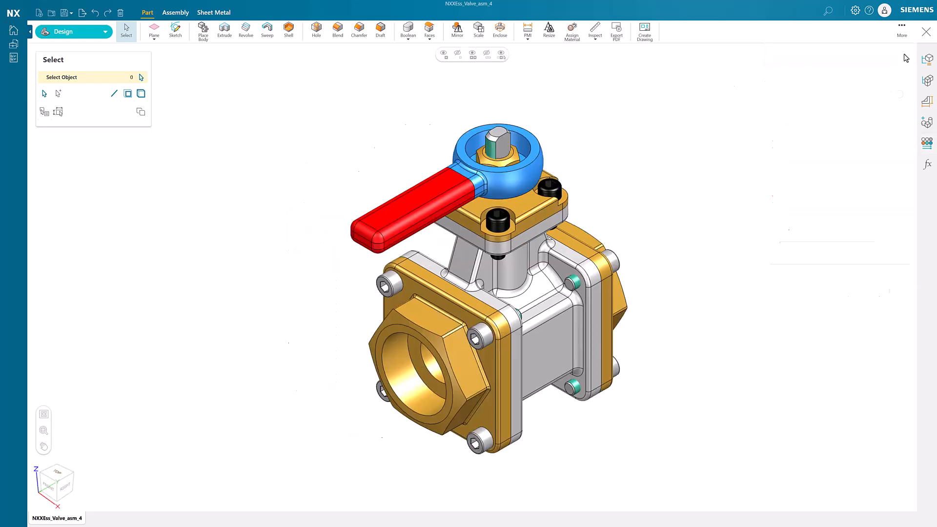
click(175, 12)
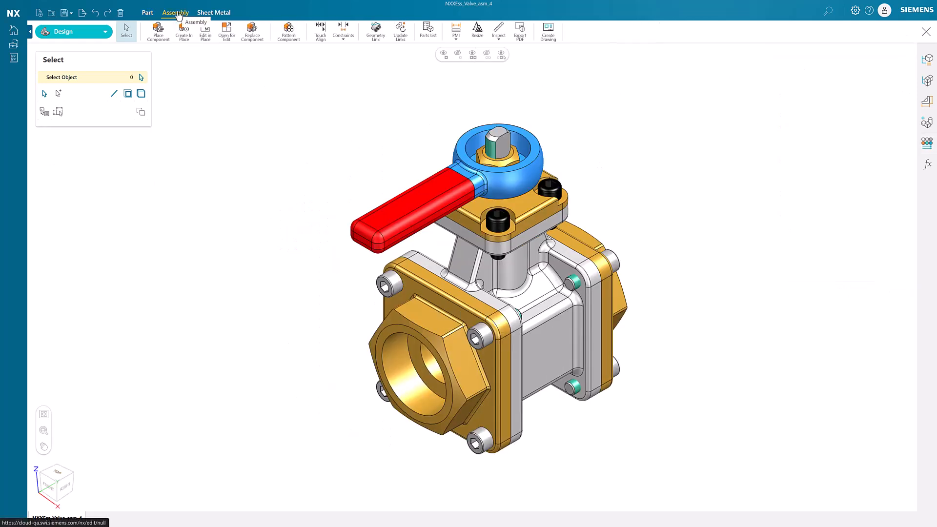
click(427, 30)
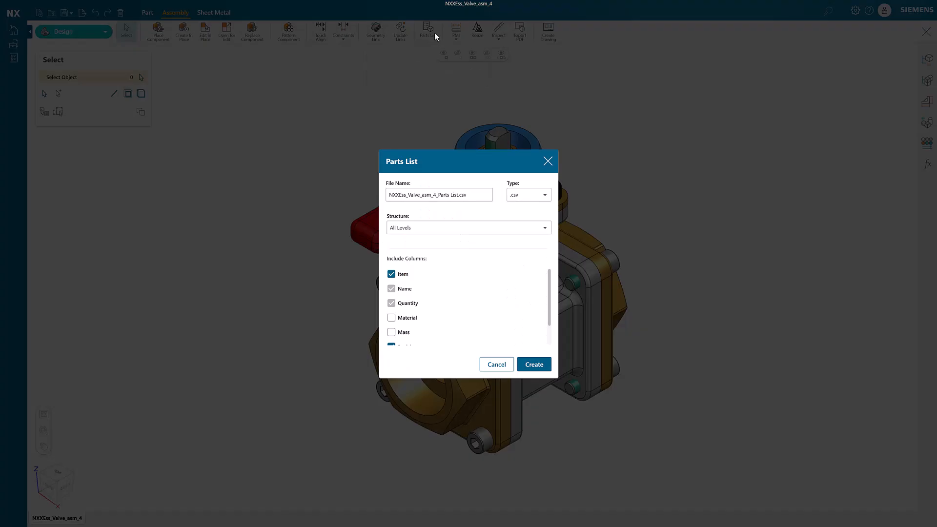
click(544, 194)
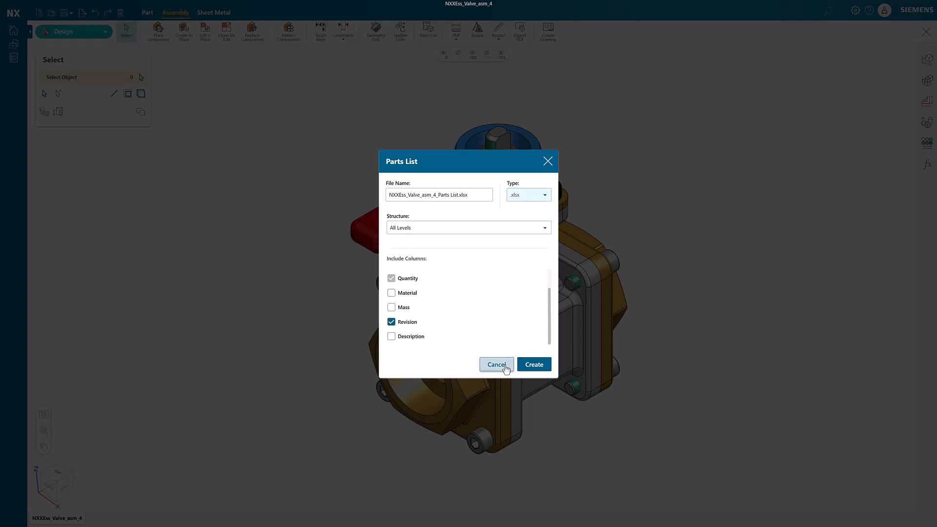
click(496, 364)
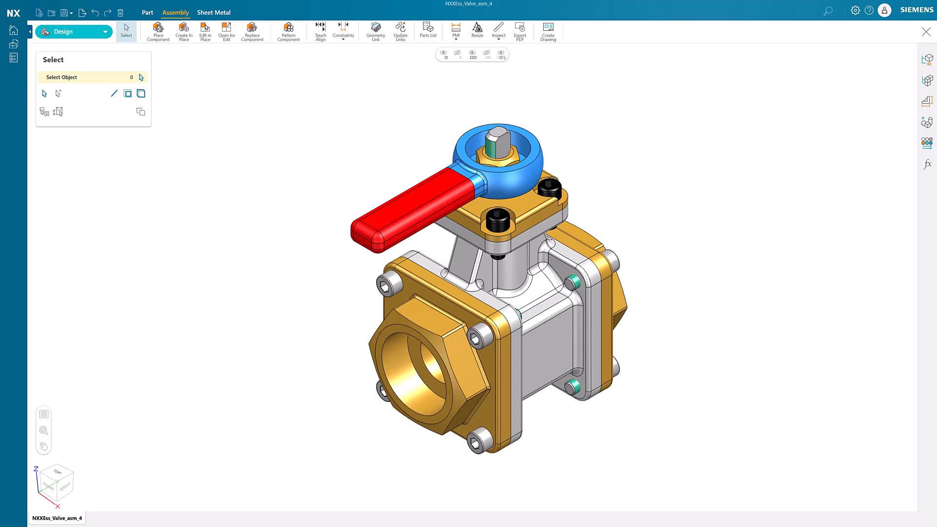